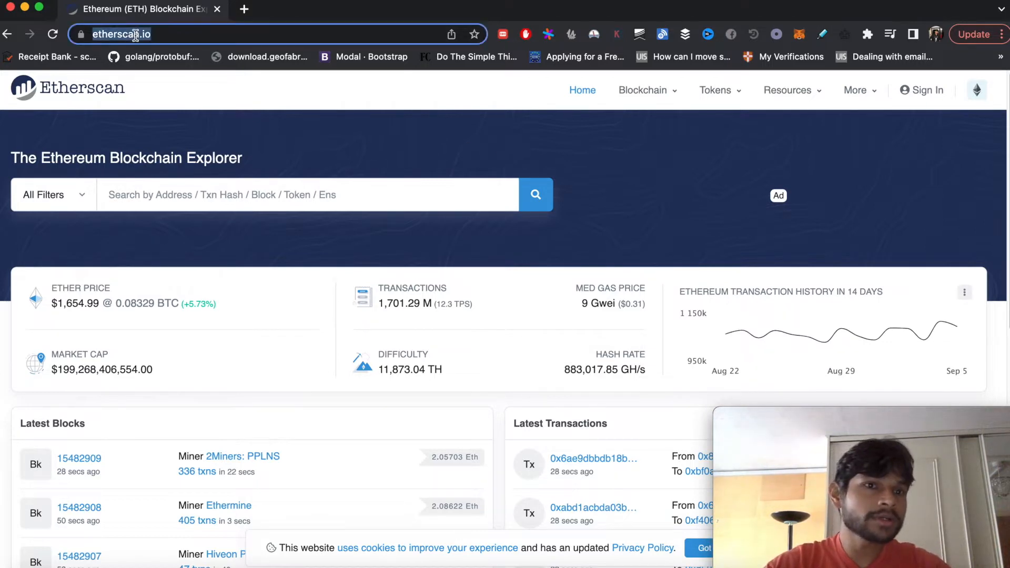
Scroll to Latest Transactions on Etherscan and pick a recent transaction's From address.
left_click(306, 155)
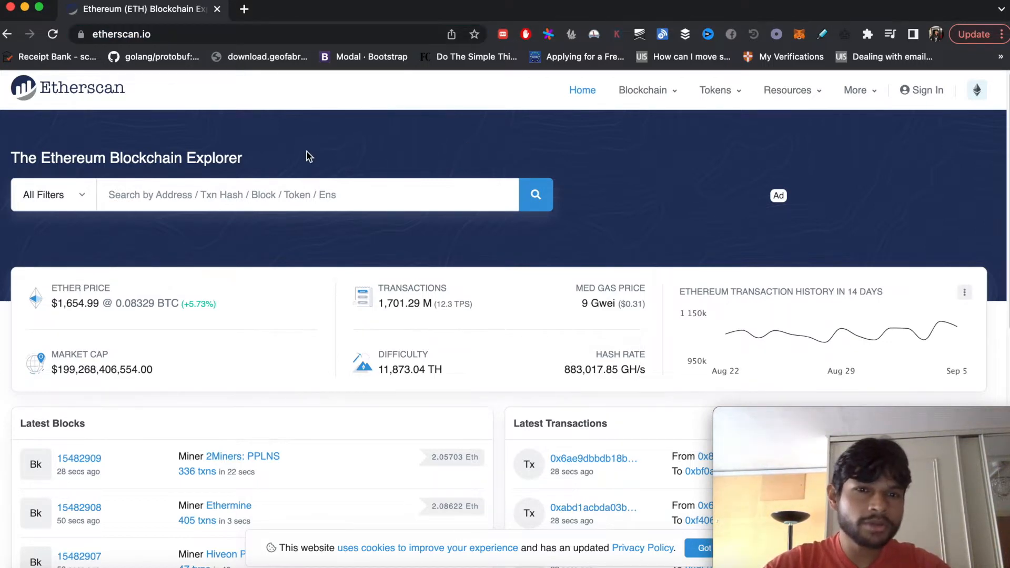
scroll("down", 3)
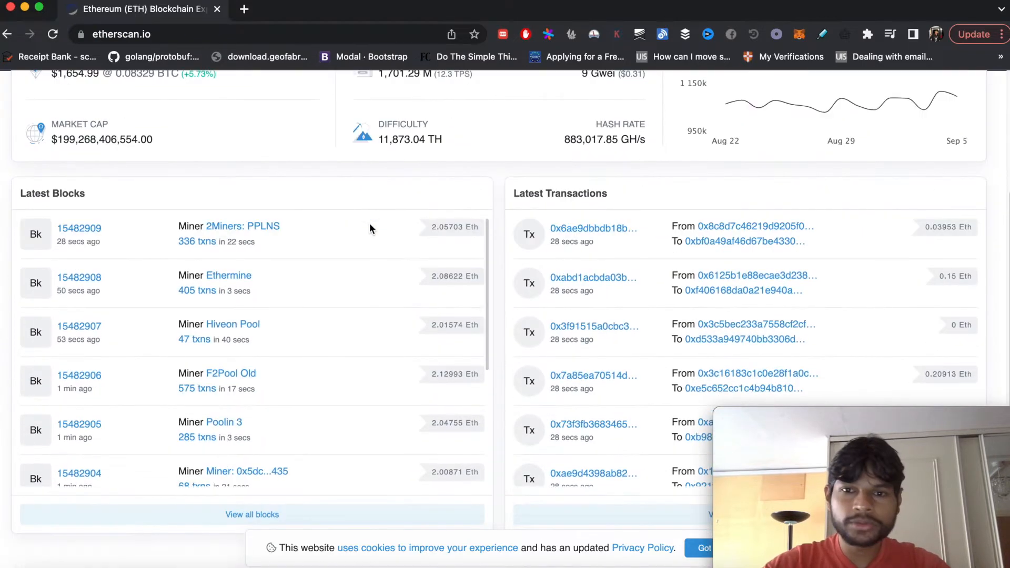
mouse_move(502, 182)
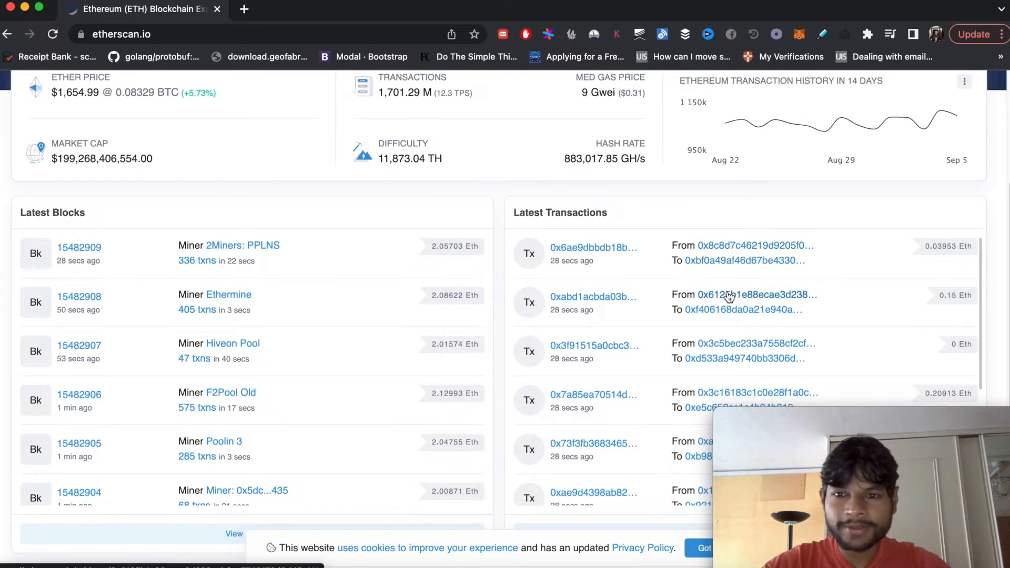
left_click(746, 295)
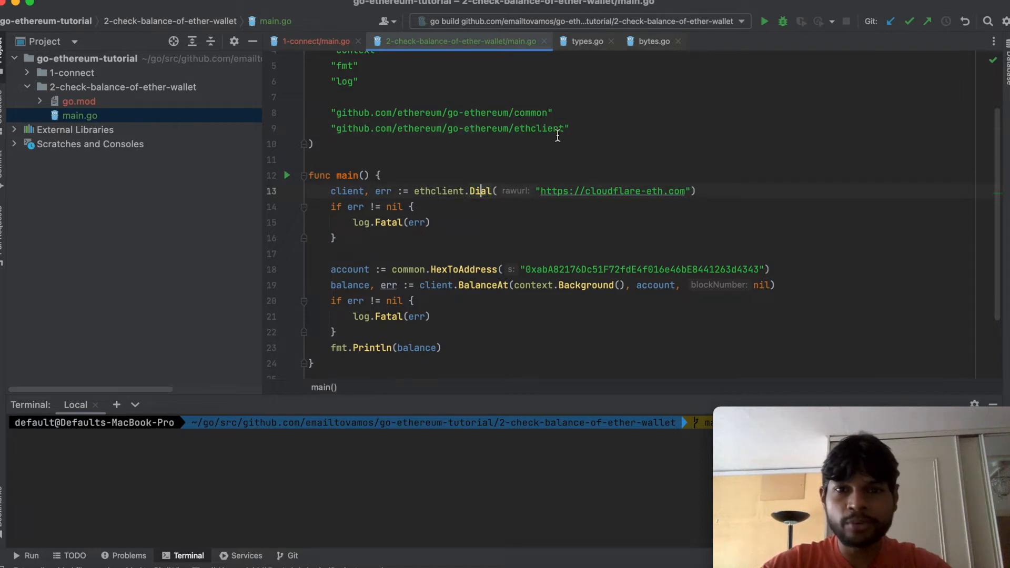
mouse_move(480, 191)
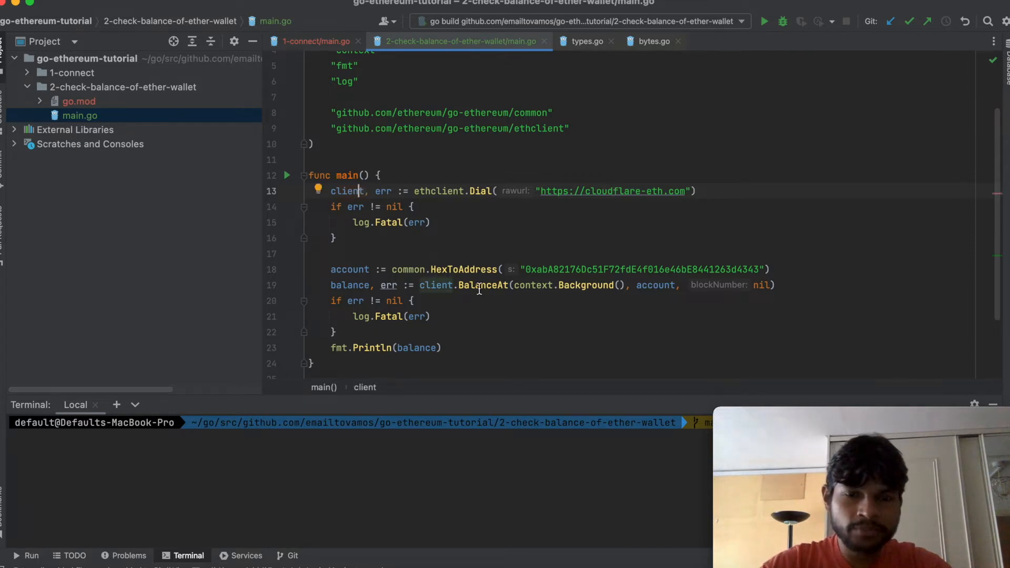
left_click(431, 317)
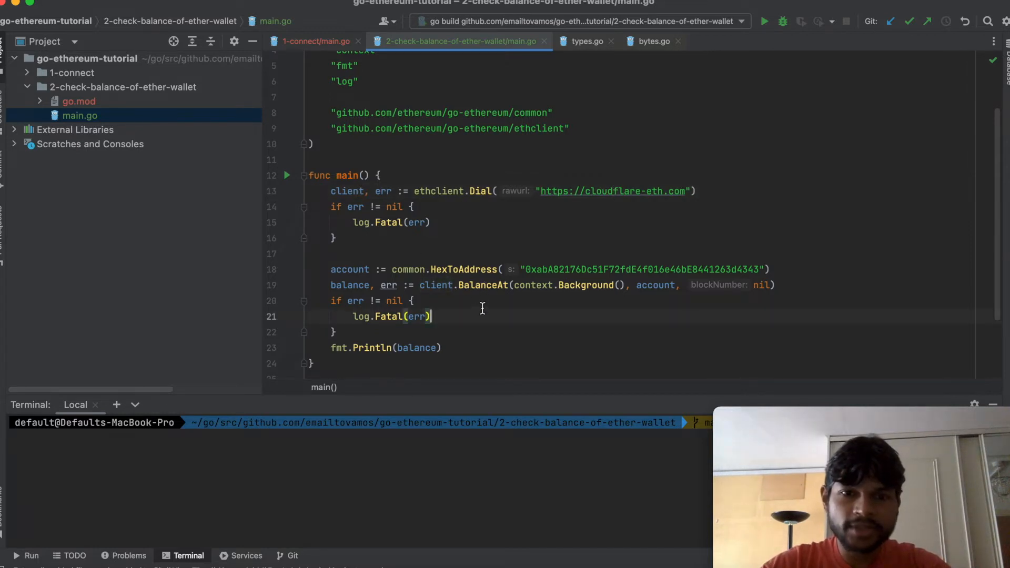
double_click(483, 285)
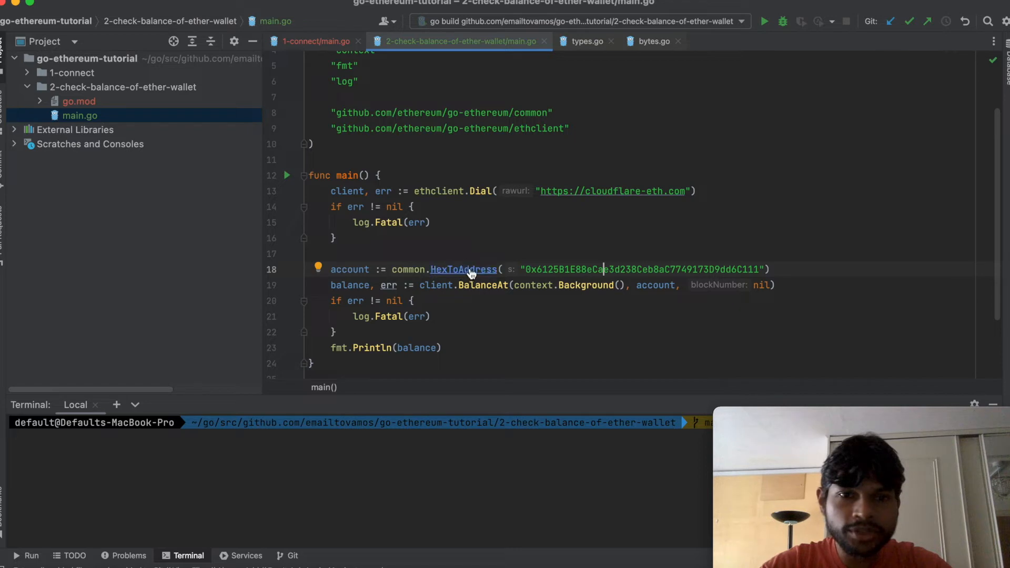
mouse_move(463, 270)
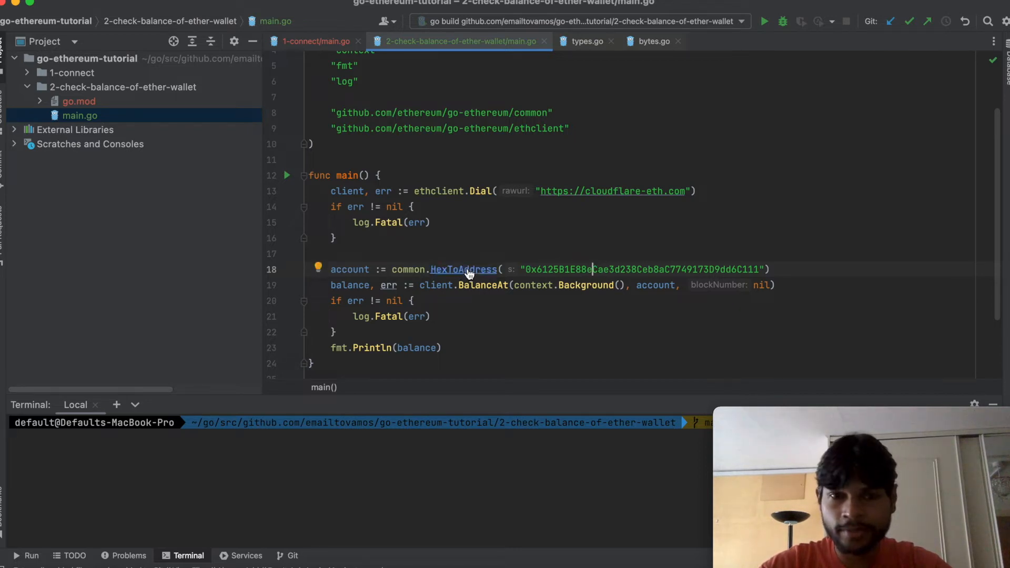
Jump from the HexToAddress call to the 20-byte Address type definition in types.go.
left_click(463, 270)
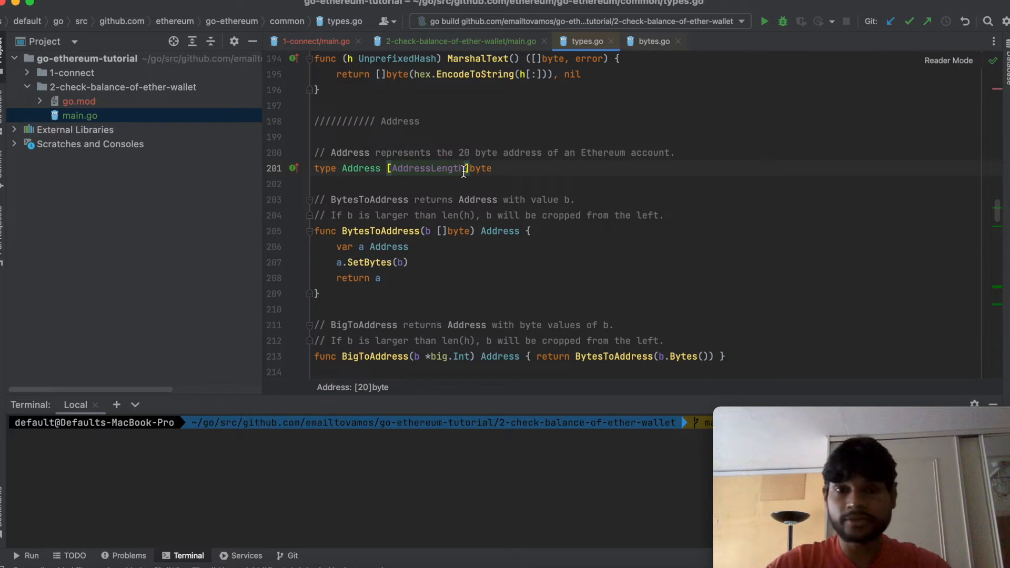
Back in main.go, hover the balance variable to confirm its *big.Int type.
left_click(460, 41)
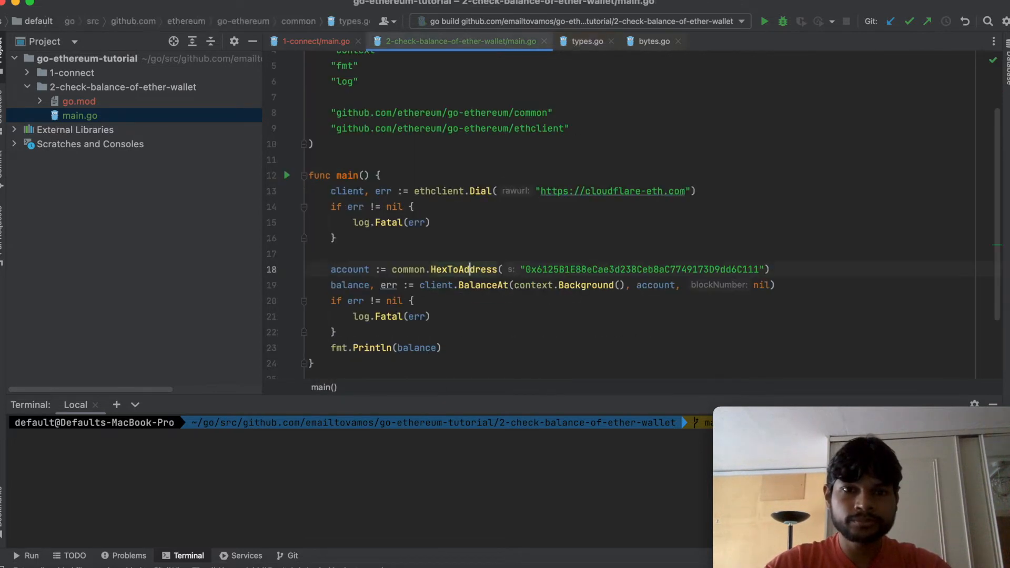
left_click(361, 270)
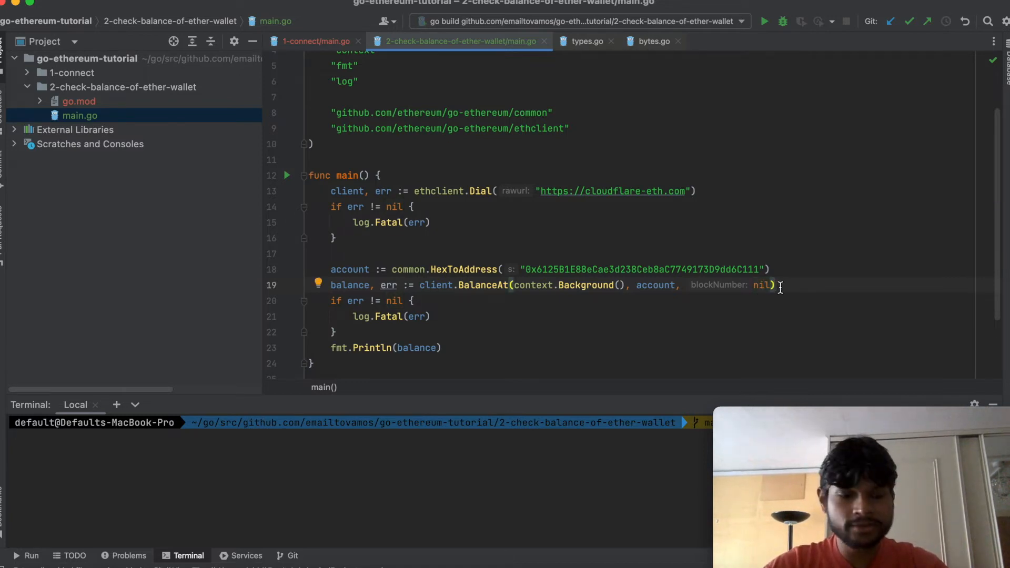
double_click(761, 285)
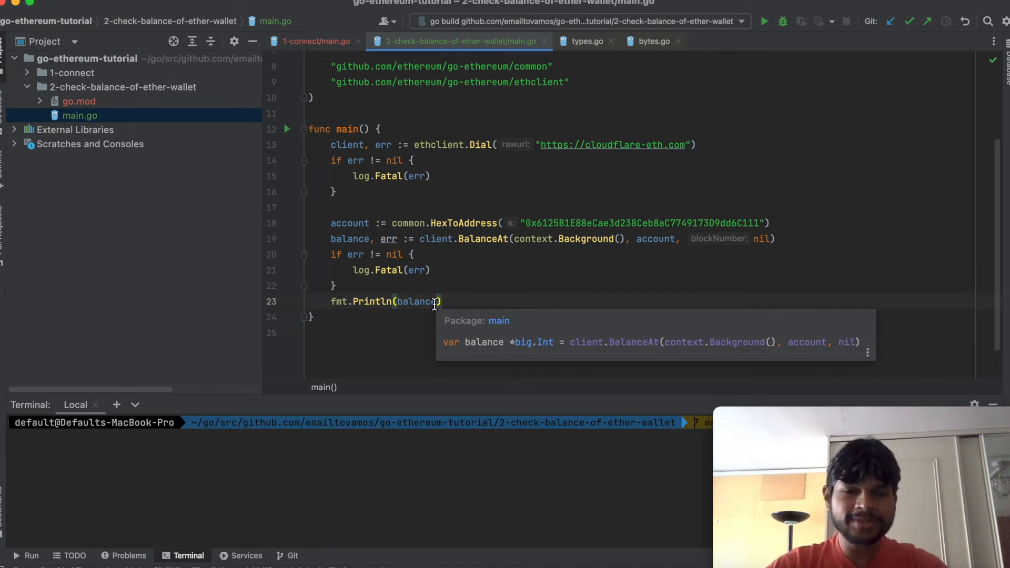
left_click(443, 302)
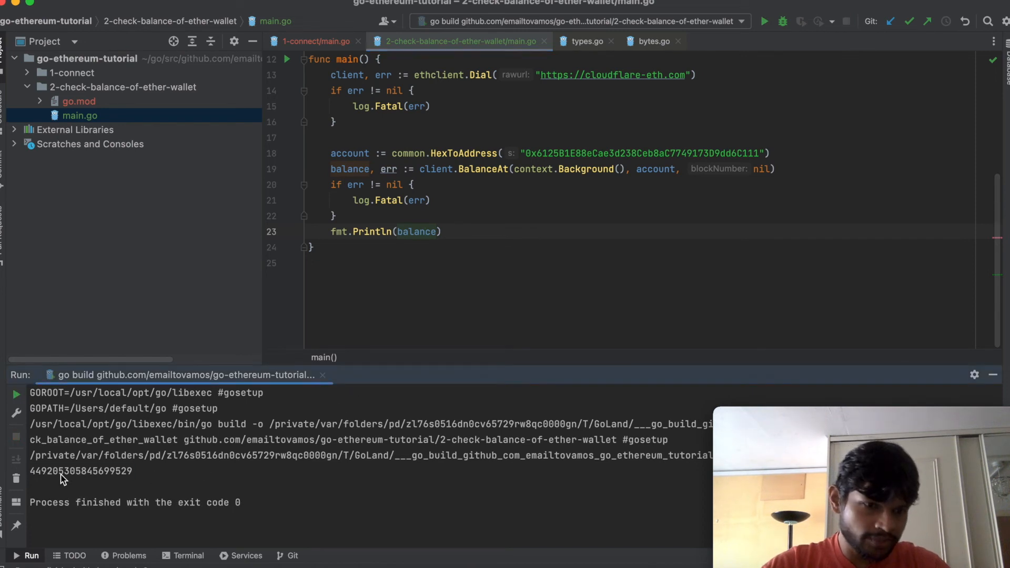
Highlight the printed wei balance in the Run panel to examine its digits.
double_click(81, 471)
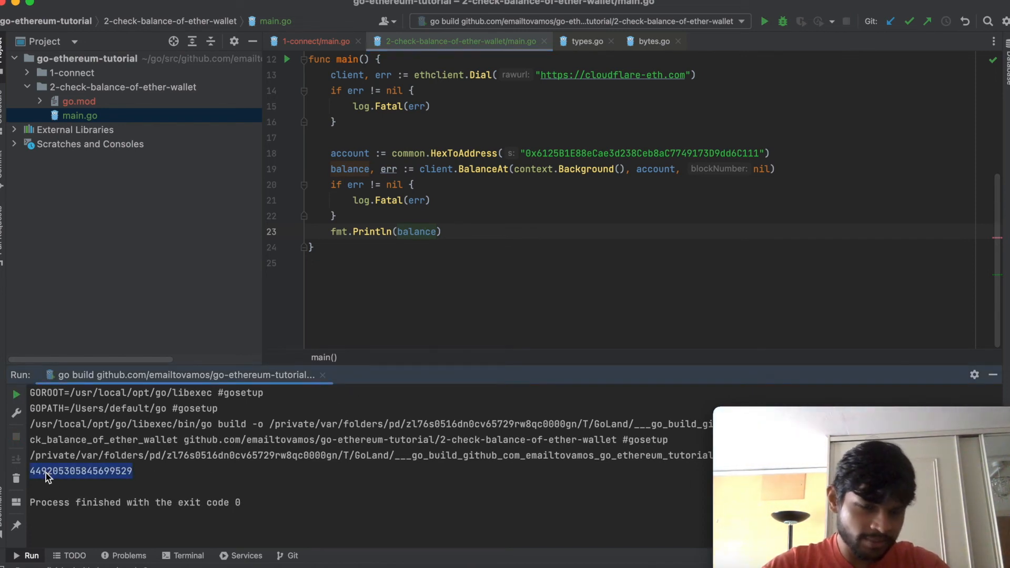
left_click(58, 472)
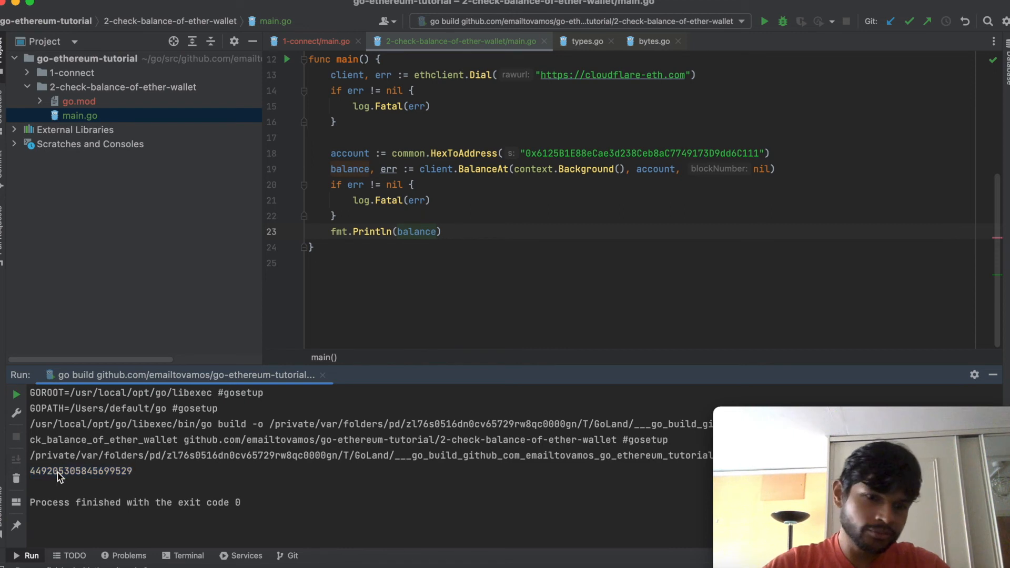
mouse_move(131, 477)
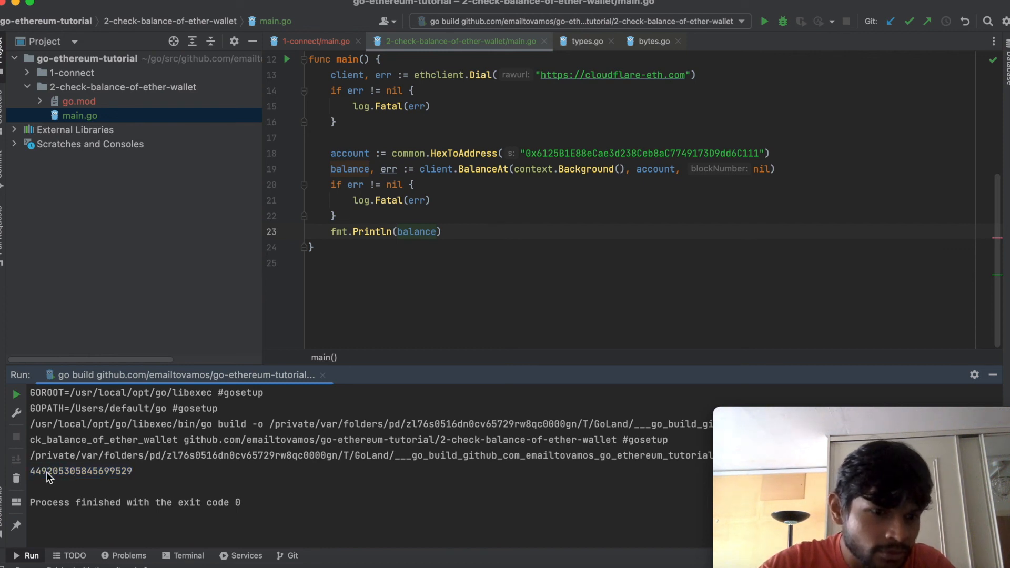
double_click(77, 472)
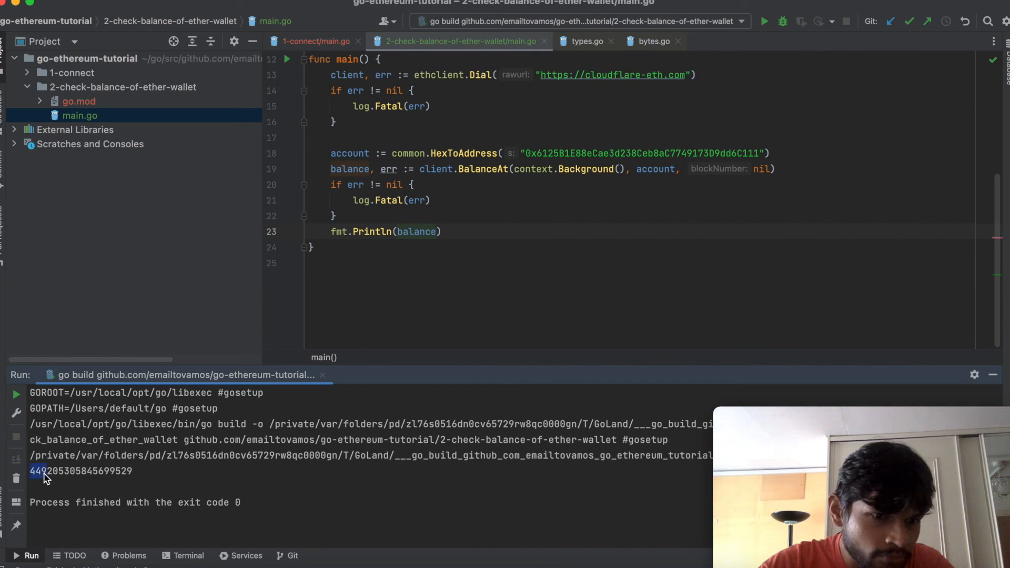